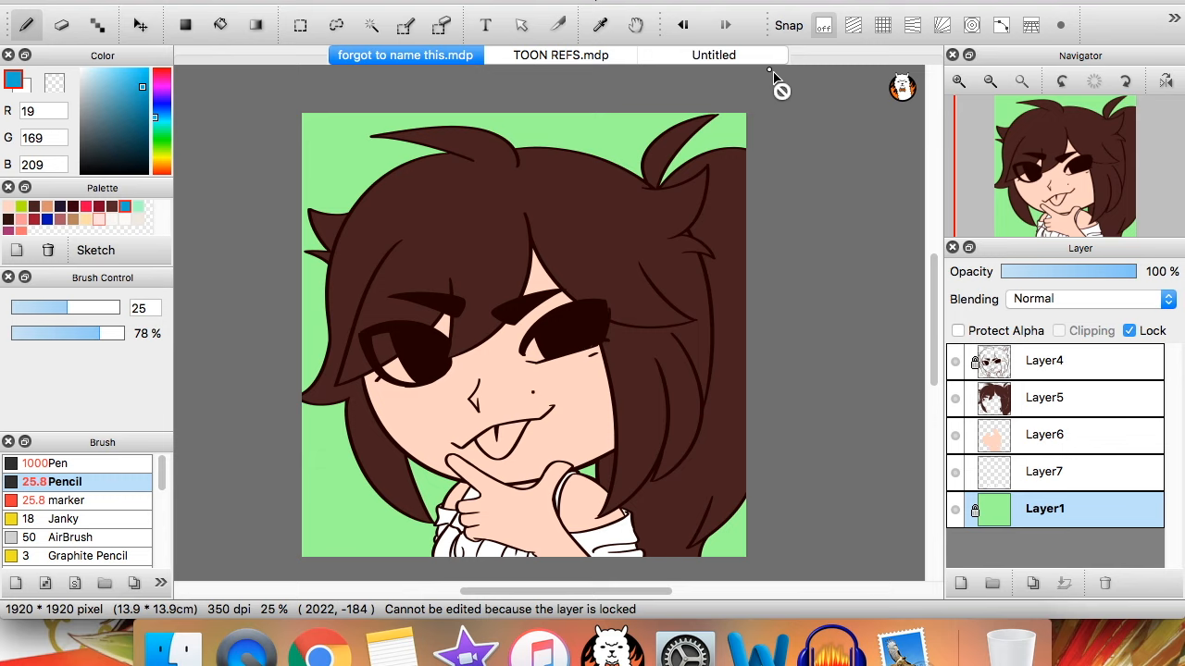
Switch to the blank 2800×3850 Untitled canvas to begin the hand sketches
click(712, 54)
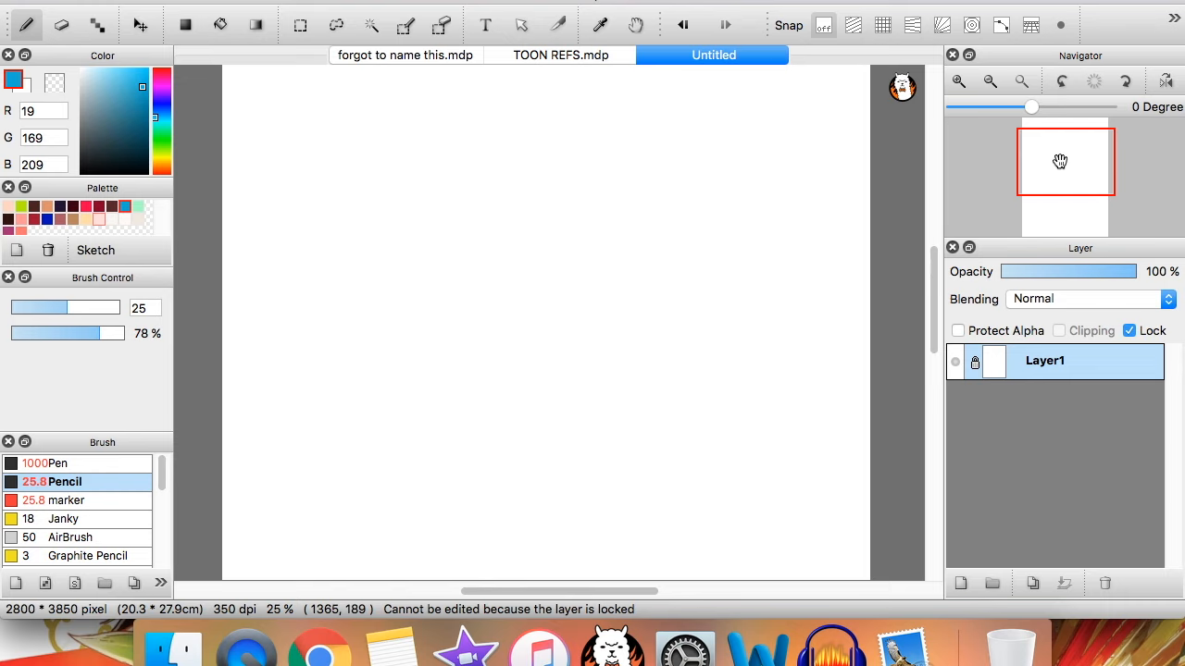
click(959, 583)
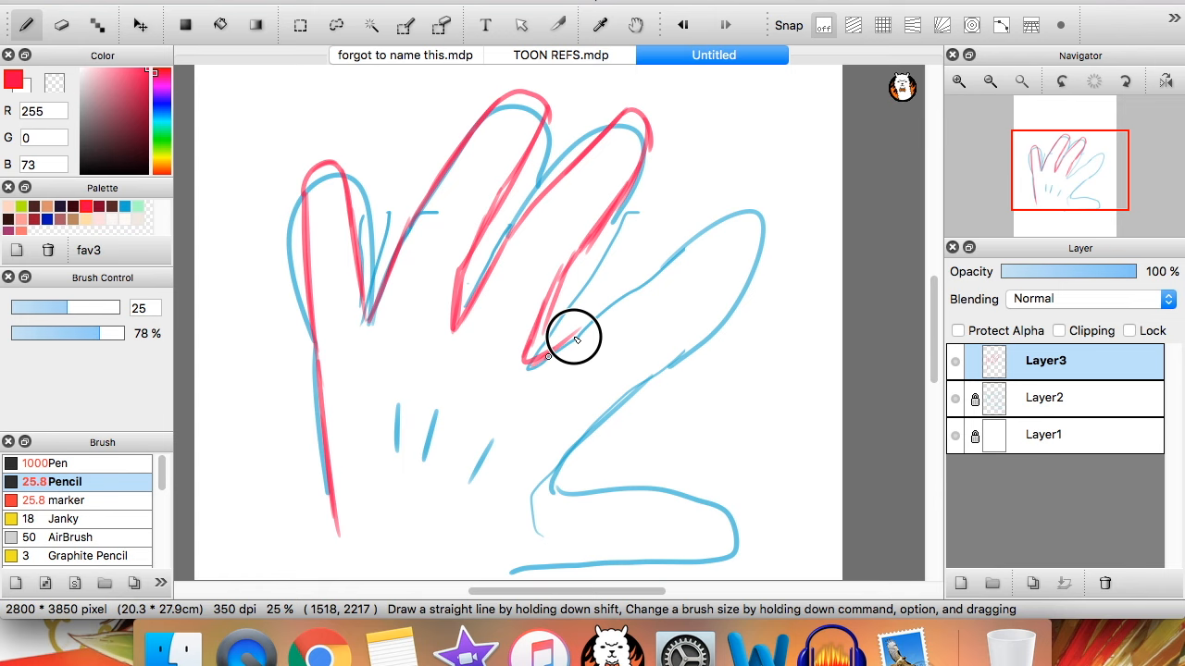
Trace red outlines of the upper and lower fingers over the blue sketch
drag(574, 338, 704, 305)
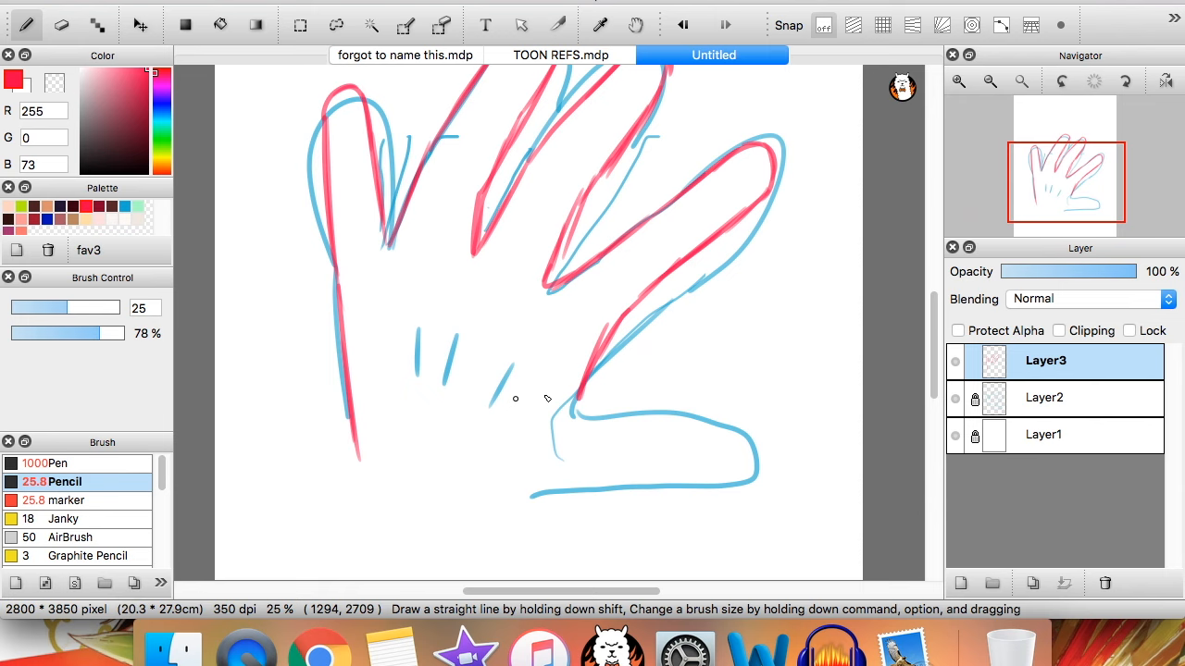
drag(593, 398, 736, 482)
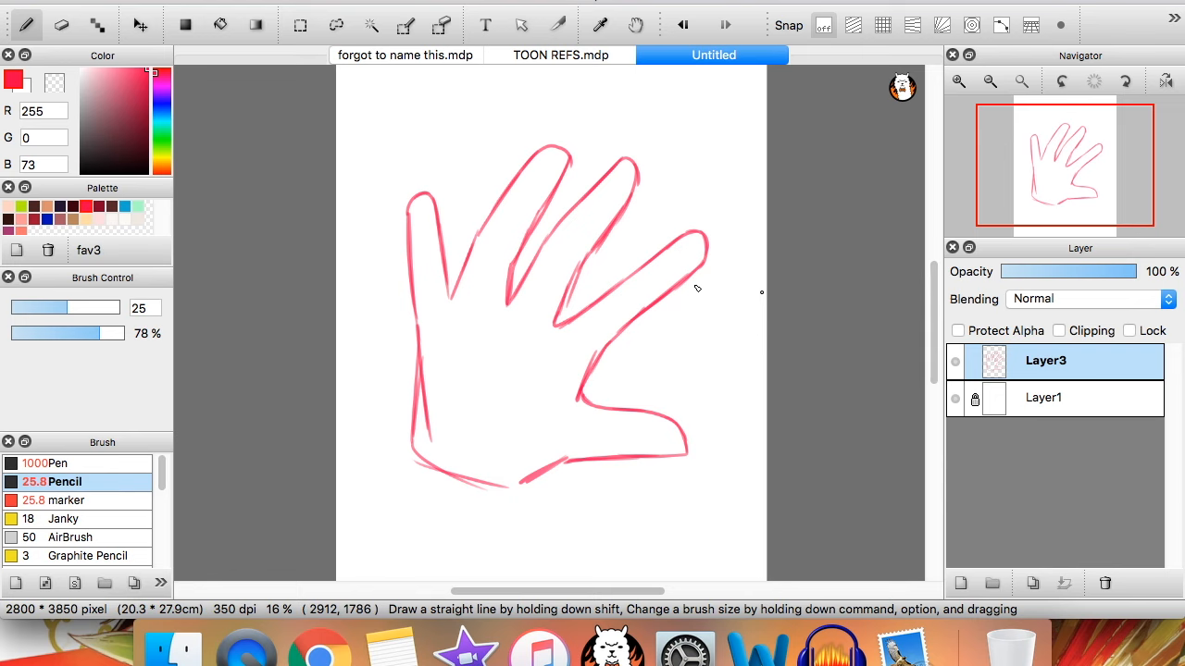
Lock the red hand outline layer and add a new empty layer above it
click(140, 20)
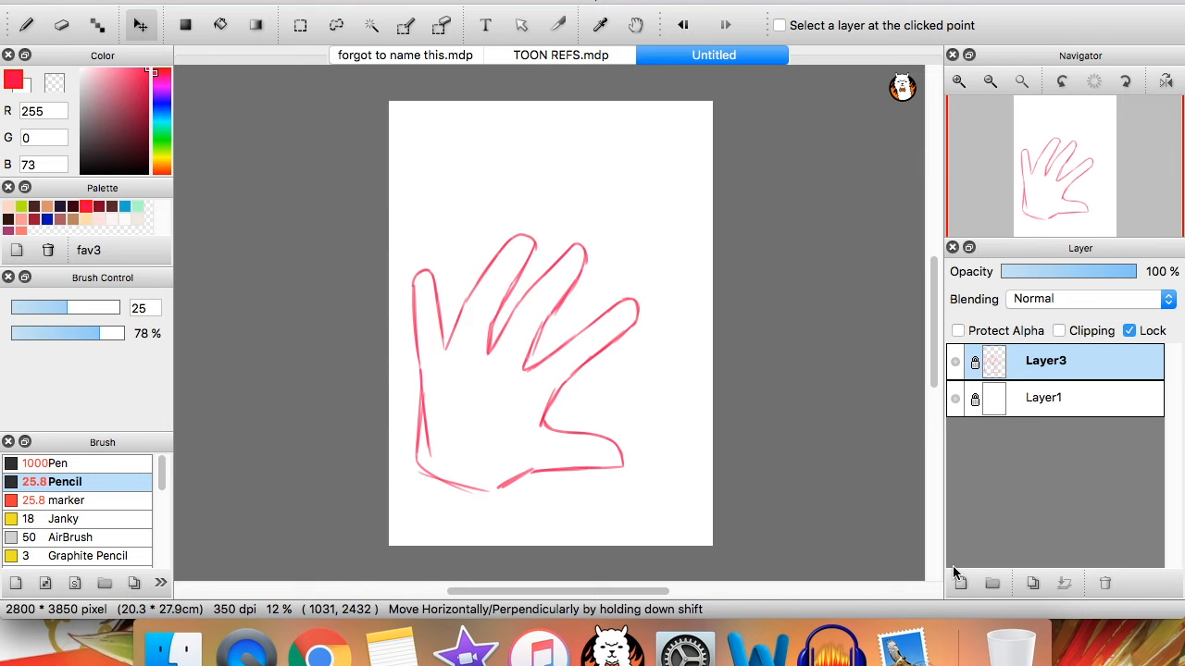
click(960, 583)
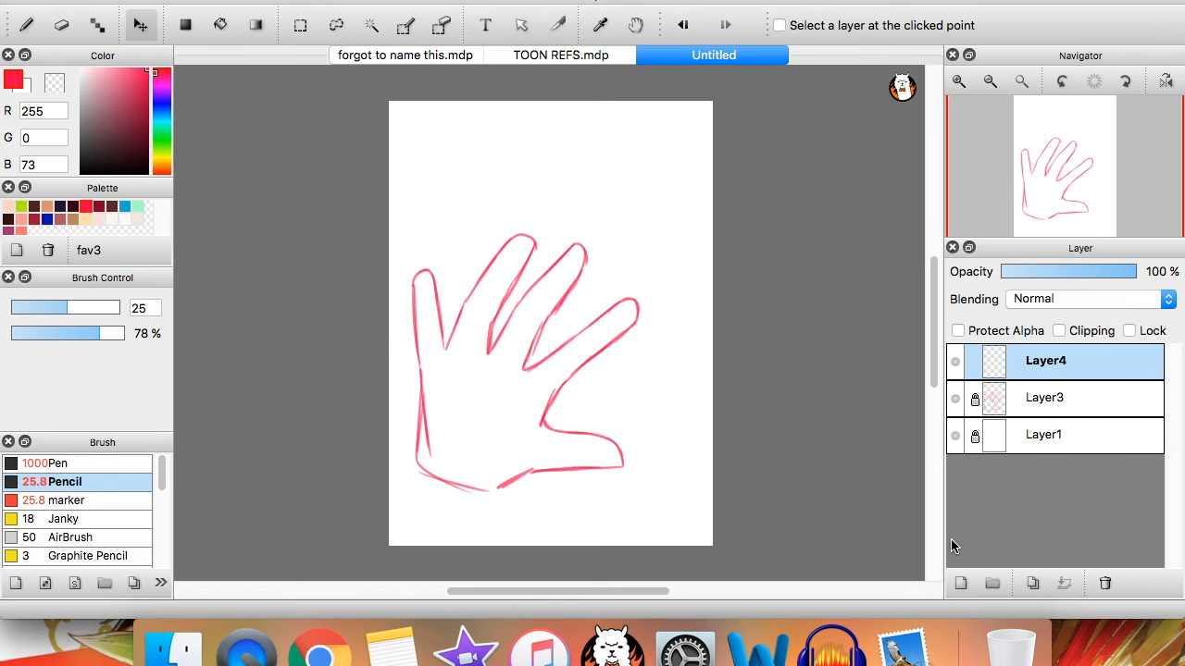
Operate the layer panel to remove the extra layer and unlock the red outline
click(1044, 398)
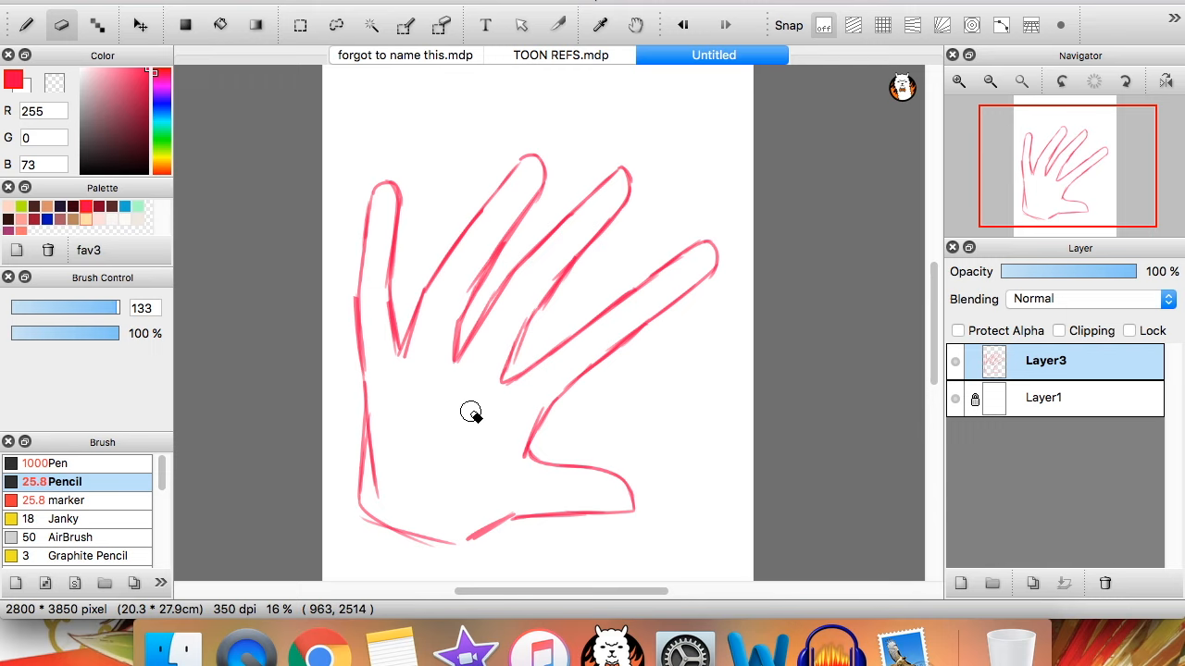
mouse_move(724, 322)
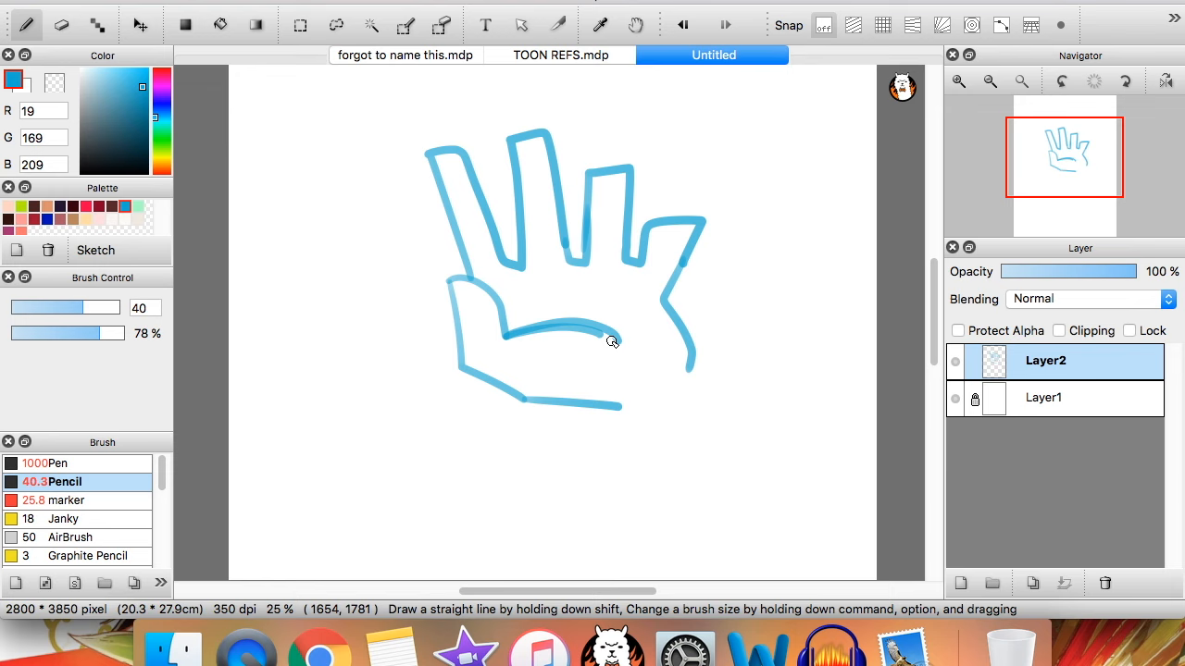
mouse_move(564, 394)
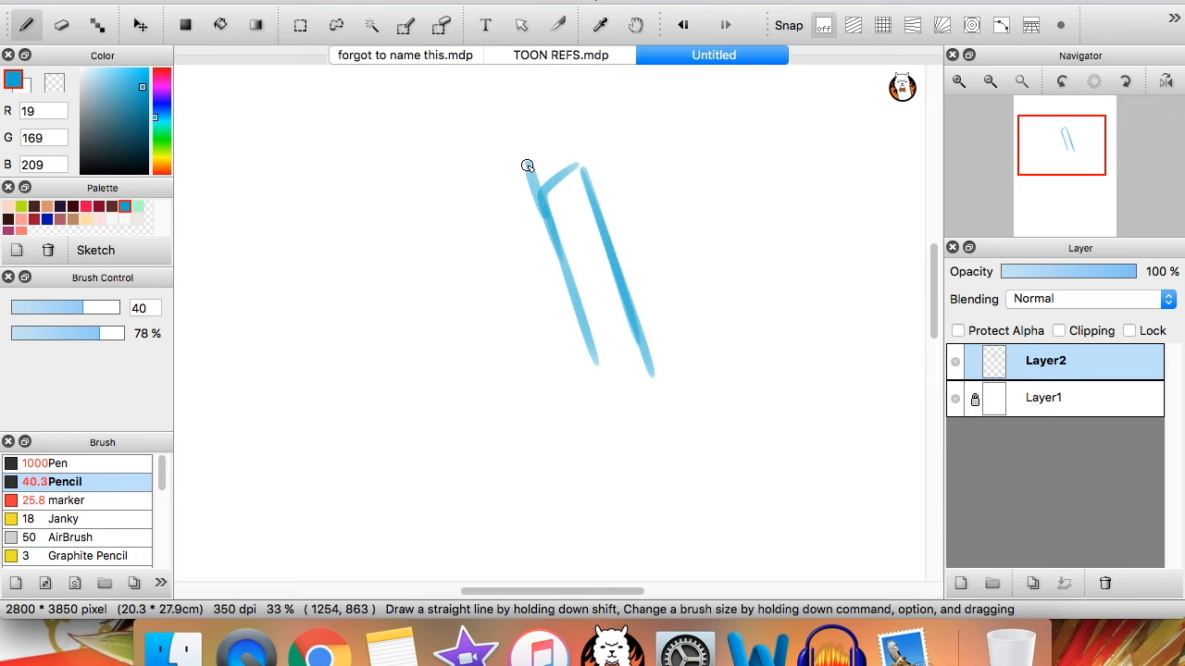
Sketch the left side of the first raised finger in blue
drag(527, 166, 486, 277)
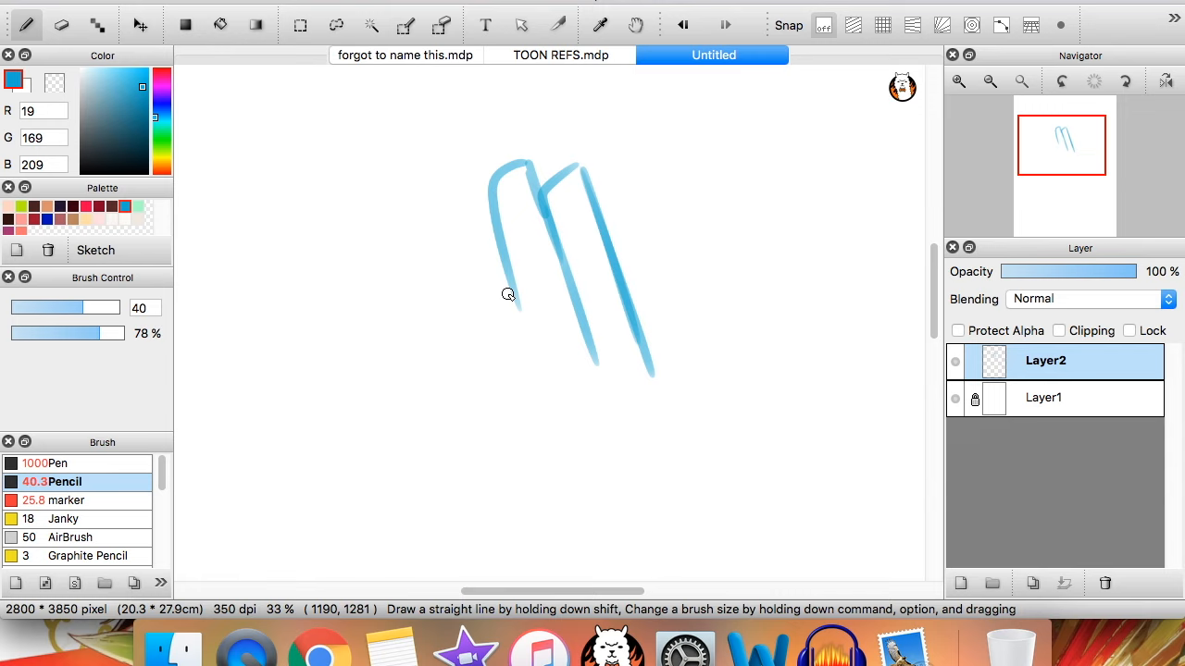